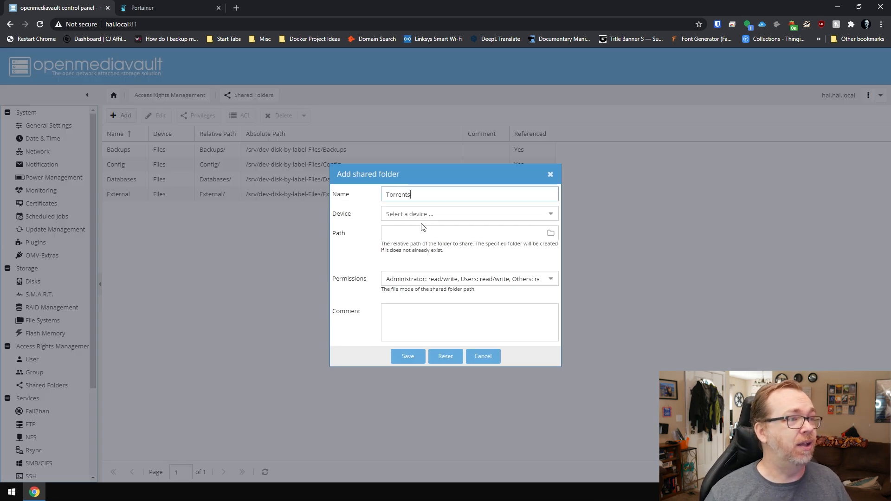
# - Create the Torrents shared folder on the Files disk with everyone read/write and save it
pyautogui.click(469, 213)
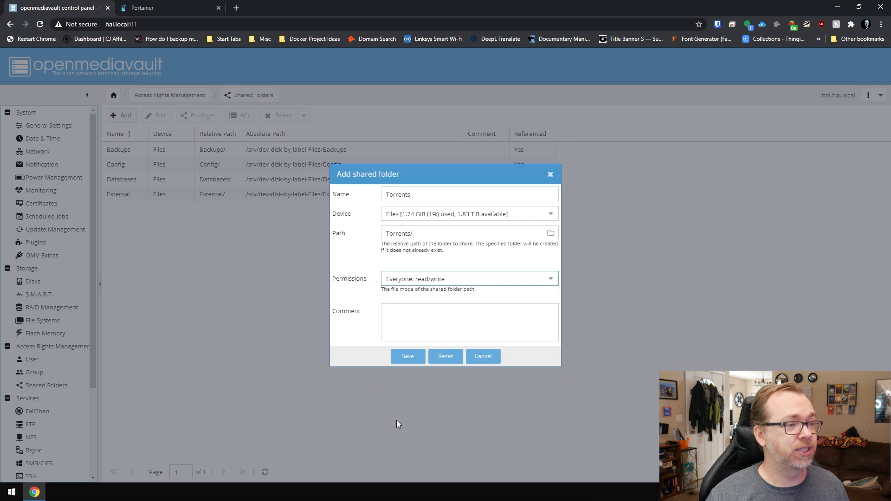
pyautogui.click(407, 357)
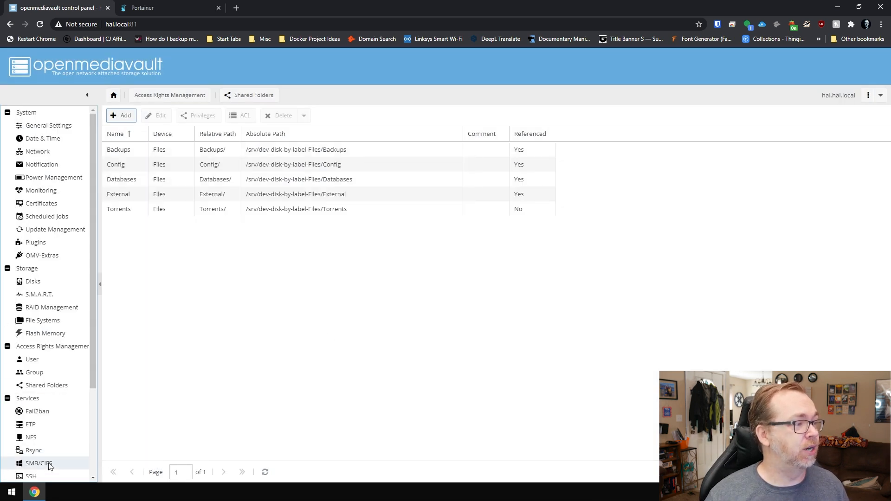
# - Add a public guest-access SMB share for the Torrents folder and apply the pending changes
pyautogui.click(30, 477)
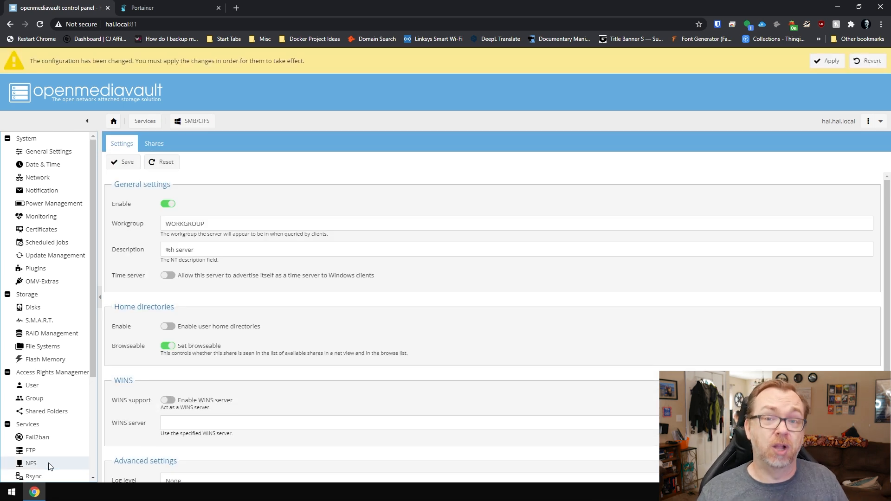
pyautogui.click(154, 143)
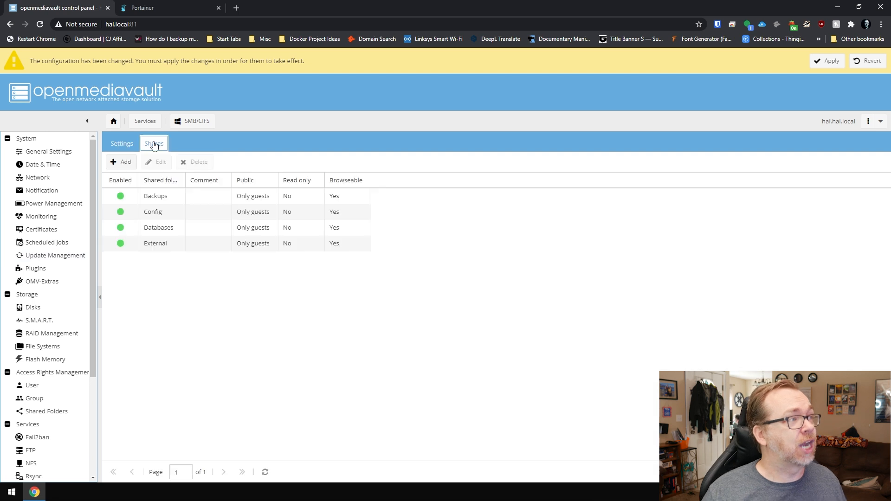
pyautogui.click(120, 161)
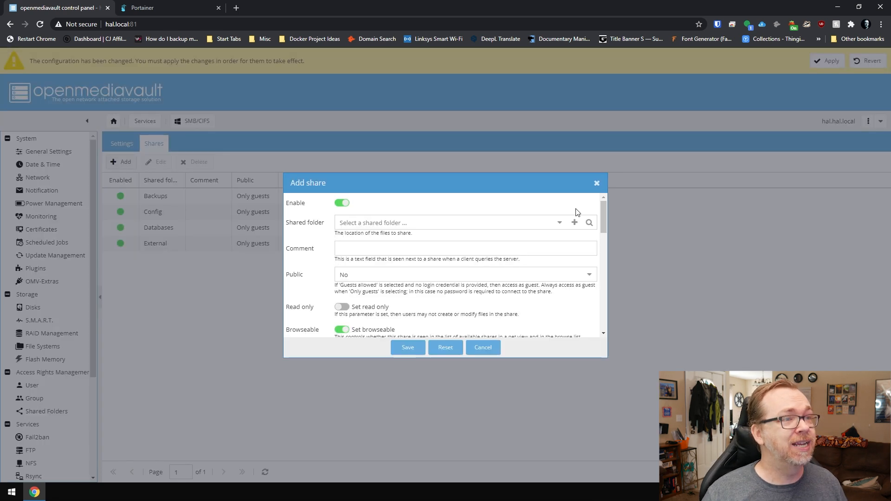
pyautogui.click(453, 223)
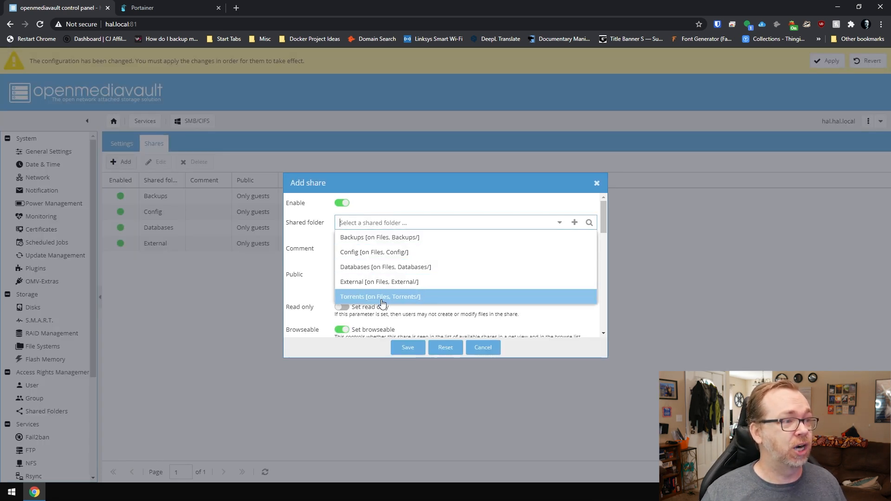
pyautogui.click(381, 297)
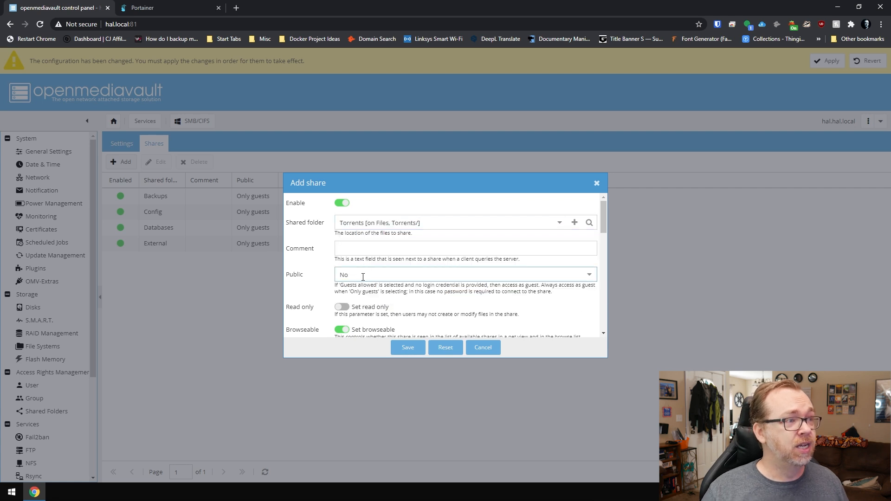
pyautogui.click(408, 347)
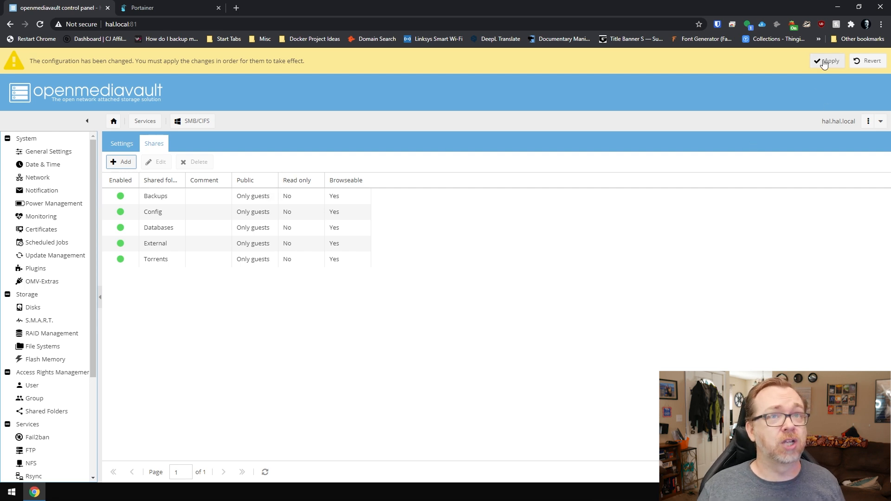
pyautogui.click(828, 62)
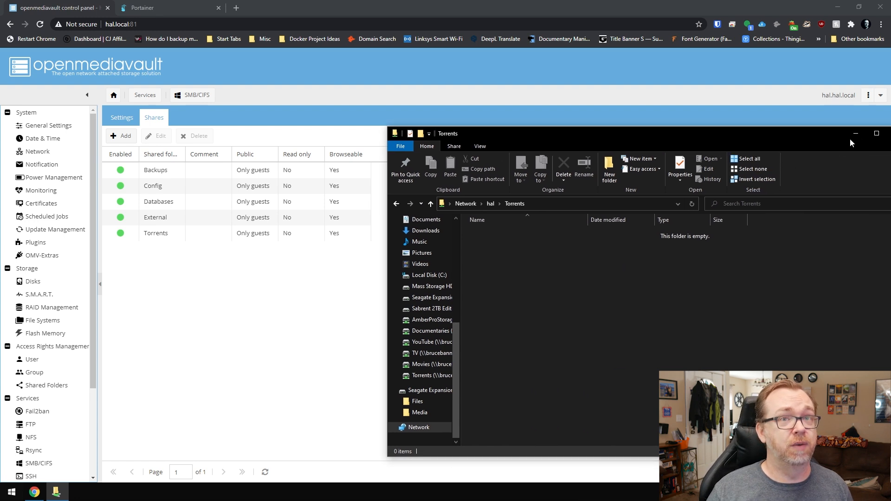
# - Switch to Portainer and bring up the Stacks list to add a new stack
pyautogui.click(143, 7)
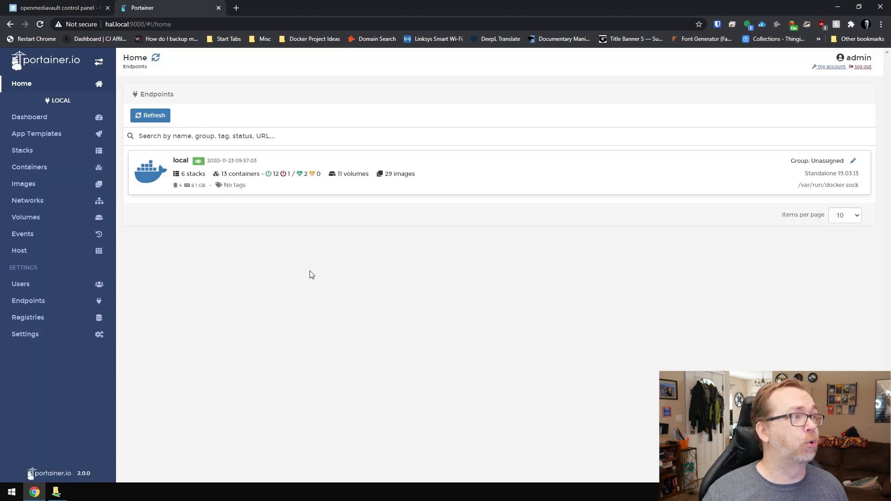
pyautogui.moveTo(22, 157)
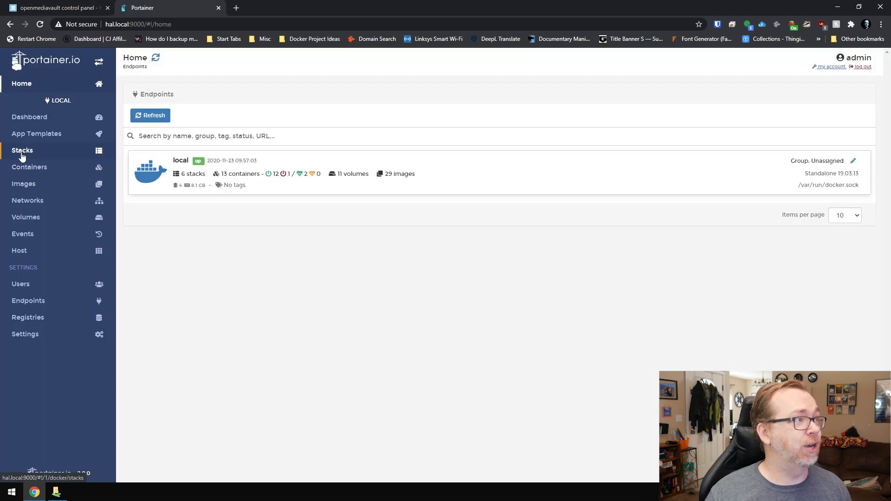
pyautogui.click(22, 151)
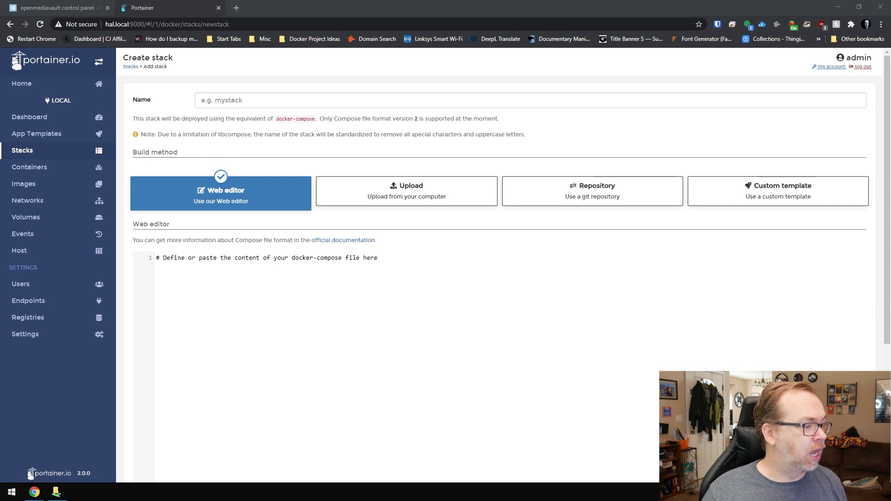
# - Name the stack transmission and paste a version 2 compose with the Torrents host volume
pyautogui.write('version: 2')
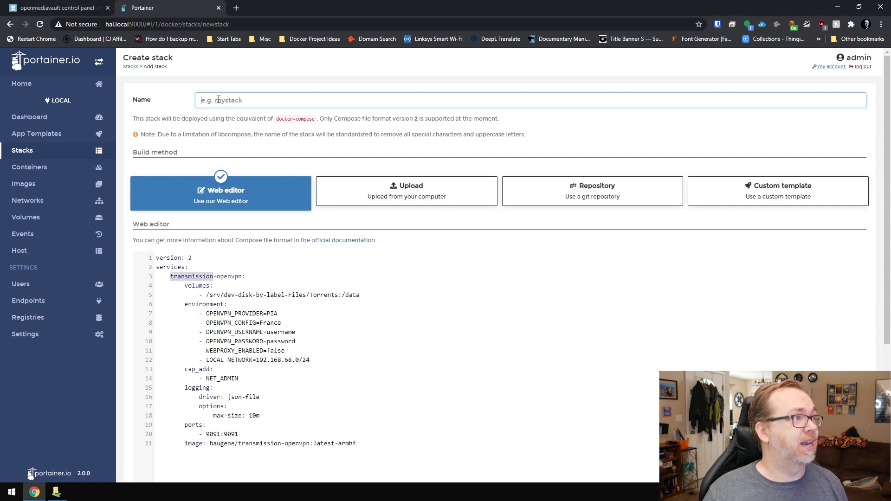
pyautogui.write('transmission')
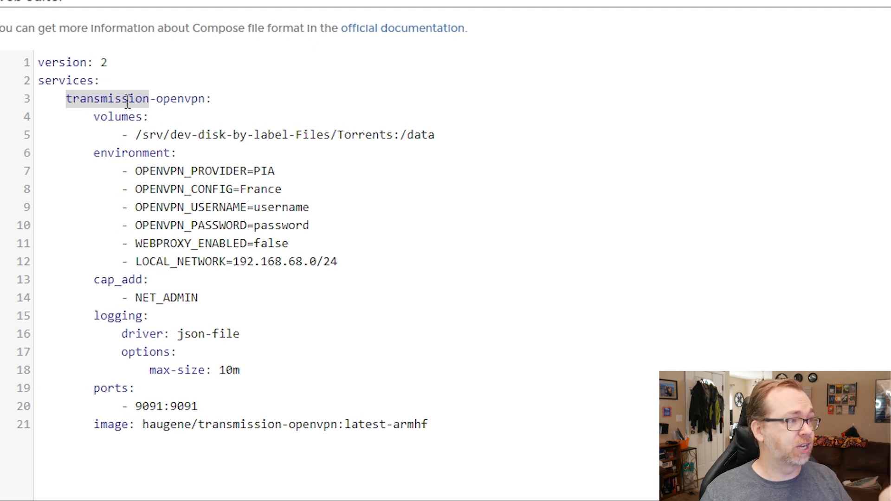
pyautogui.doubleClick(177, 99)
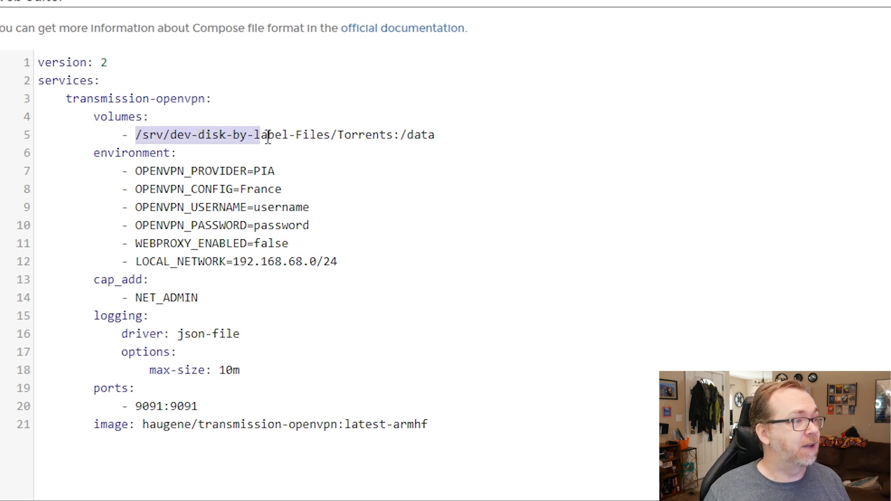
pyautogui.moveTo(267, 135); pyautogui.dragTo(353, 135)
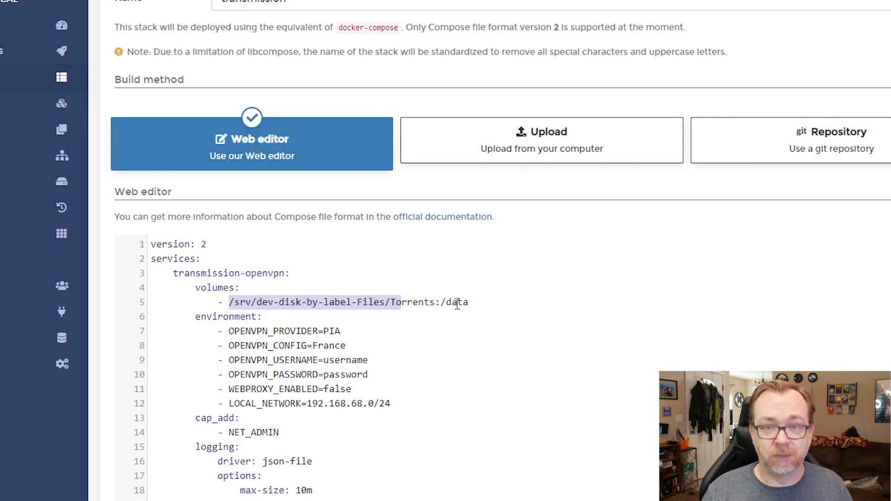
pyautogui.scroll(-3)
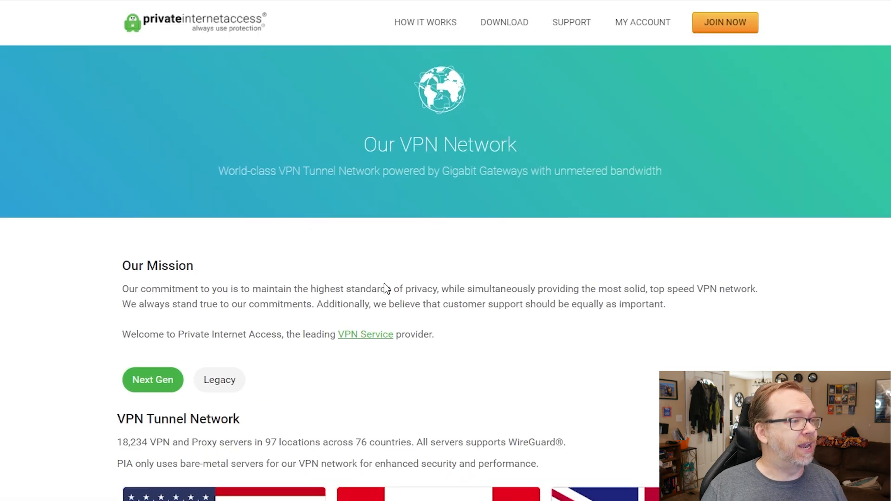
pyautogui.scroll(-3)
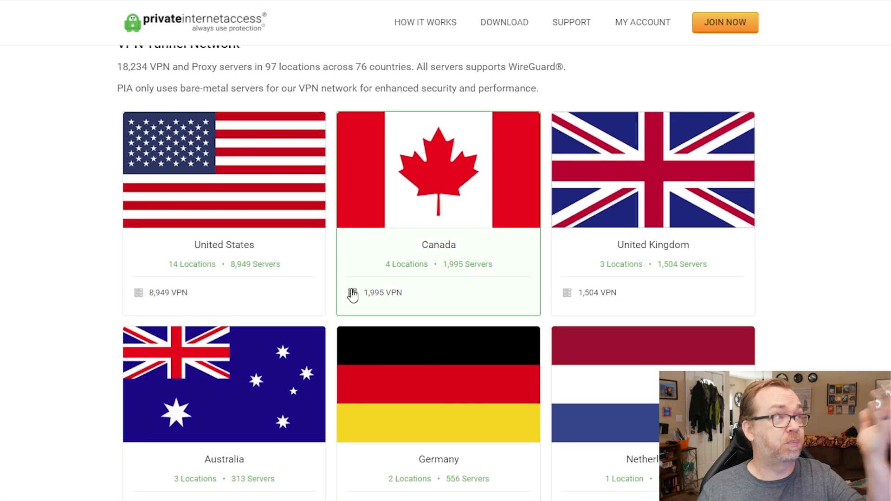
pyautogui.moveTo(322, 213)
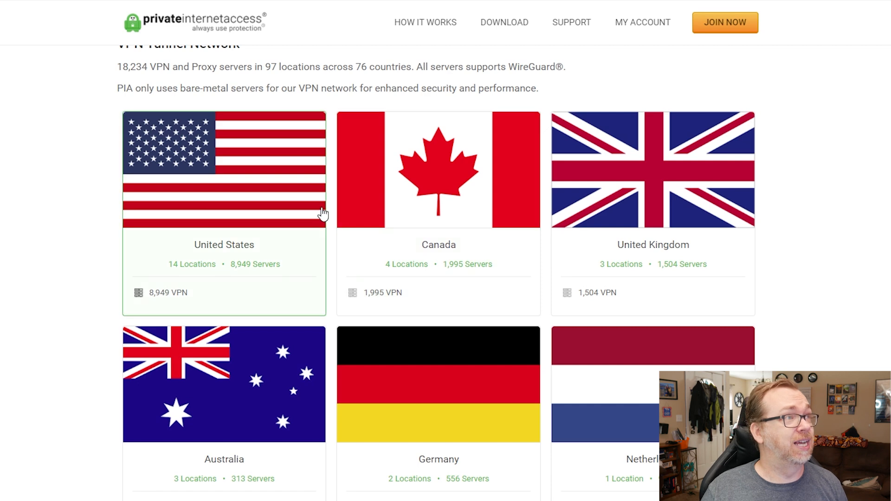
pyautogui.scroll(-3)
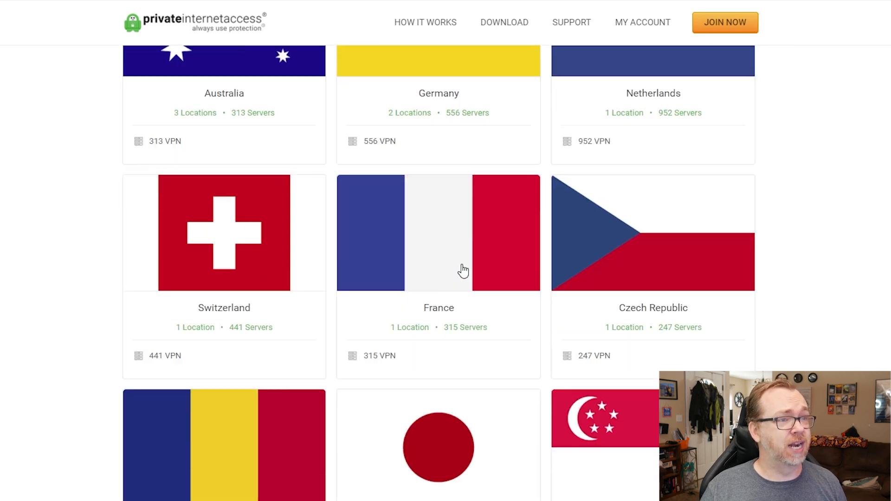
pyautogui.scroll(-3)
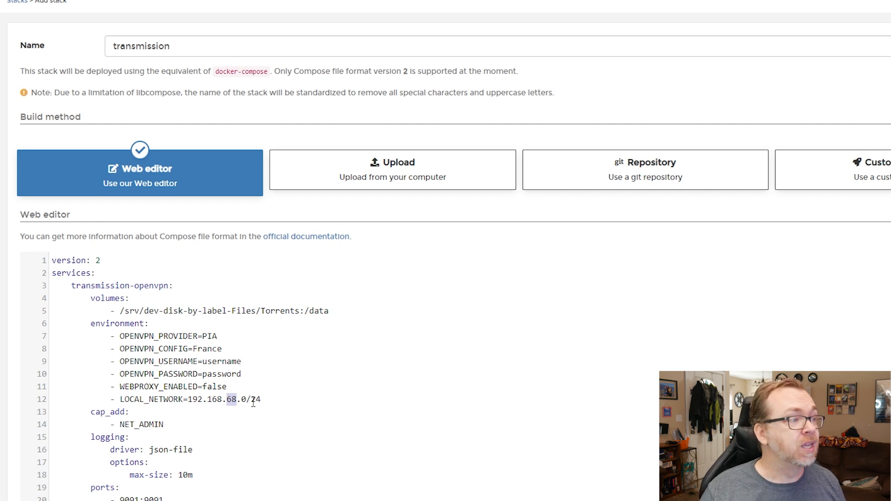
# - Deploy the transmission stack and view its details with the transmission-openvpn container starting
pyautogui.scroll(-3)
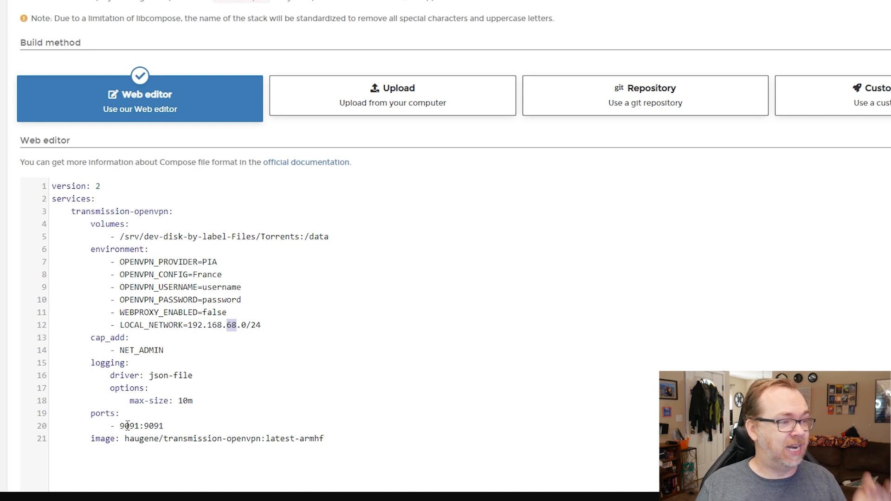
pyautogui.scroll(-3)
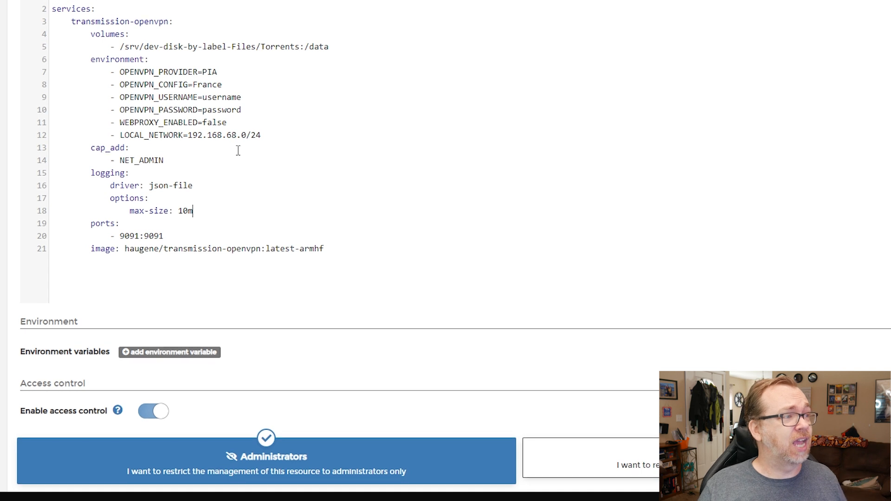
pyautogui.scroll(-3)
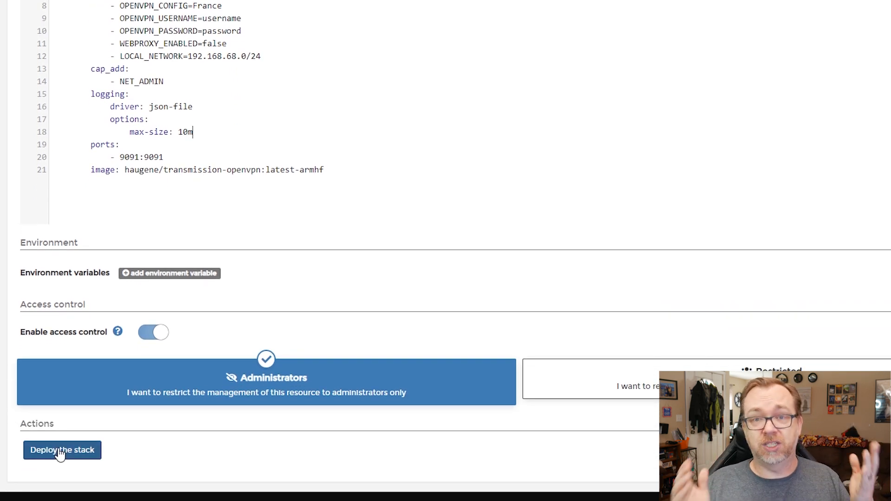
pyautogui.click(62, 450)
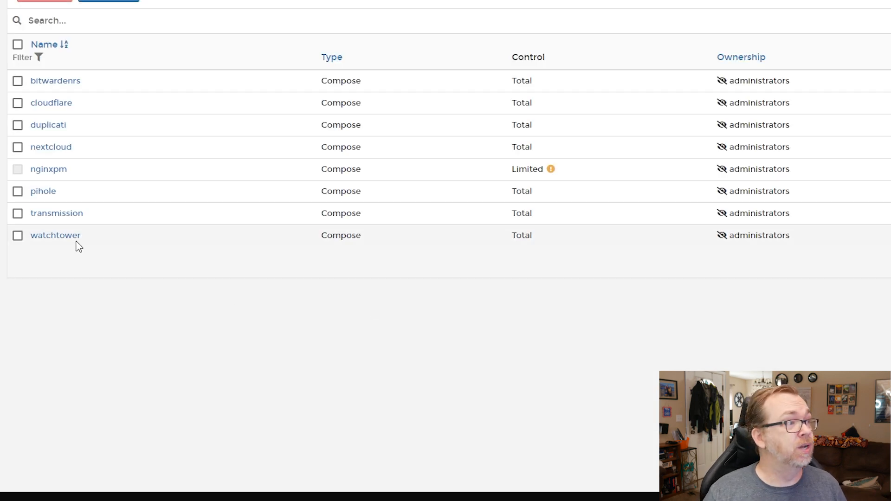
pyautogui.click(57, 213)
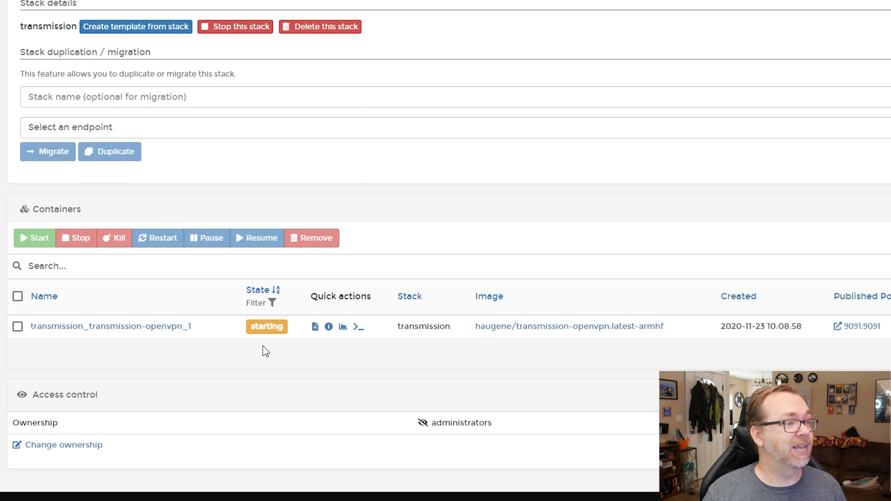
pyautogui.moveTo(260, 335)
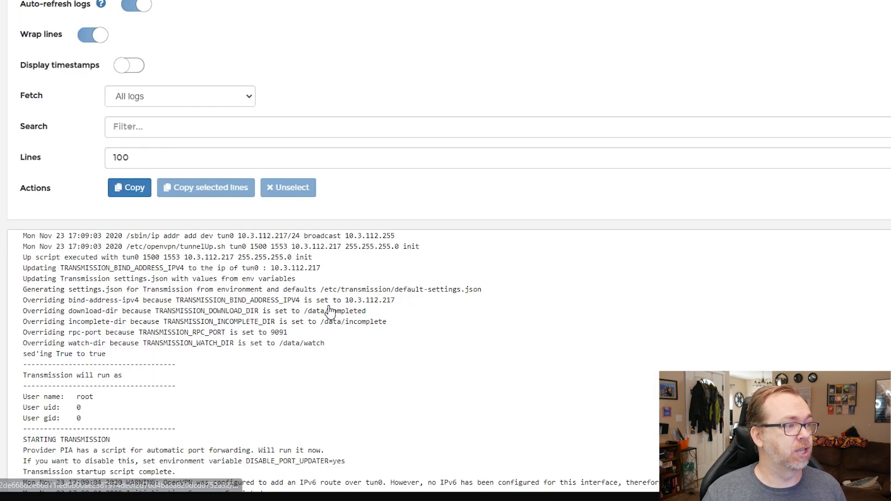
# - Scroll the container logs to 'Port is open: Yes' and 'initial setup complete!'
pyautogui.scroll(-3)
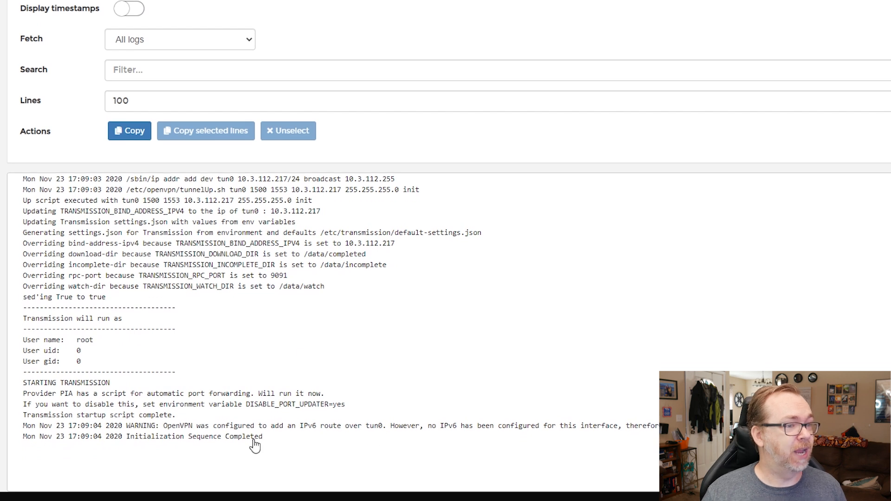
pyautogui.scroll(-3)
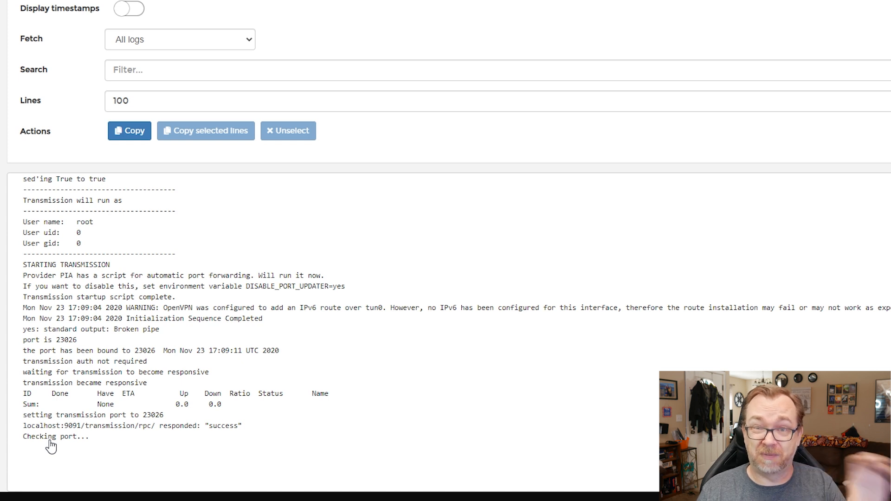
pyautogui.moveTo(93, 451)
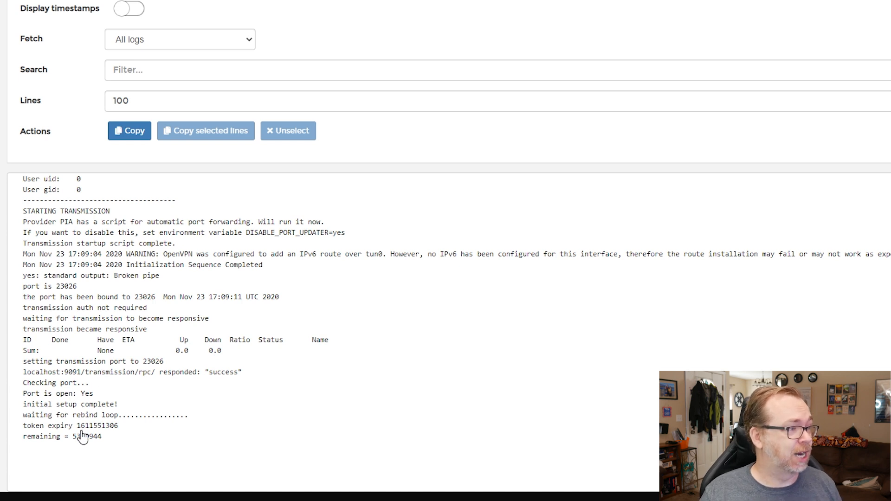
pyautogui.moveTo(100, 436)
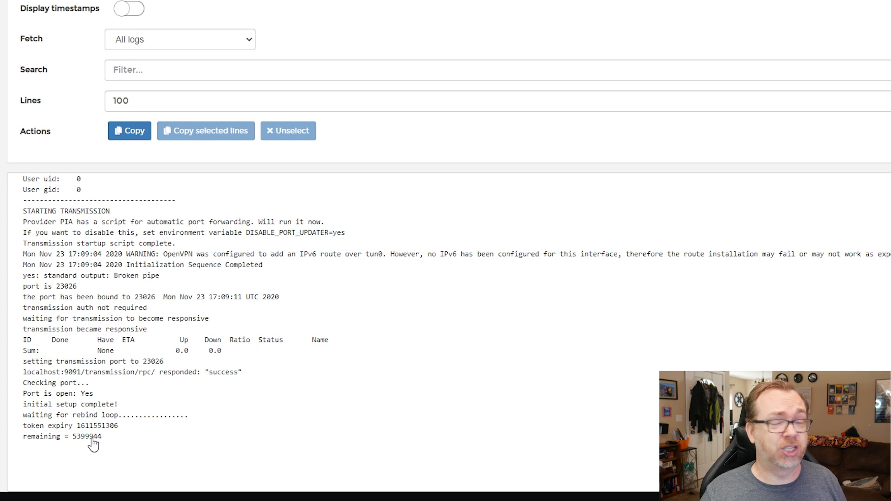
pyautogui.moveTo(104, 295)
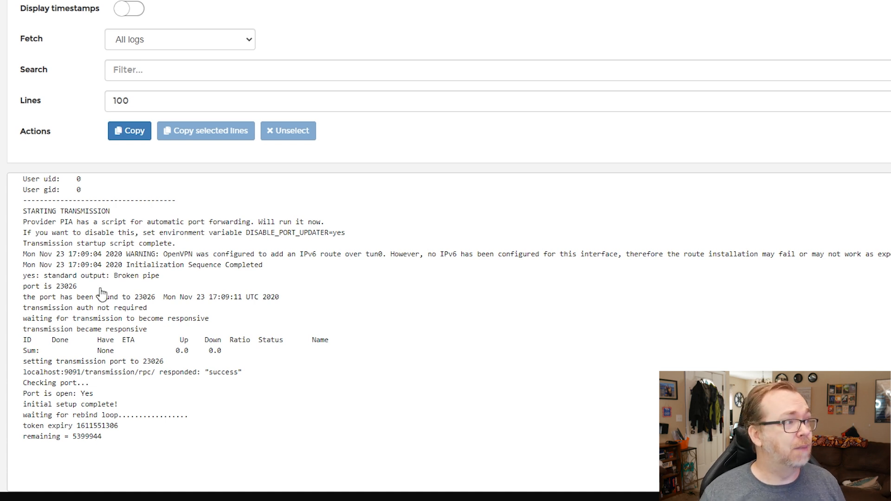